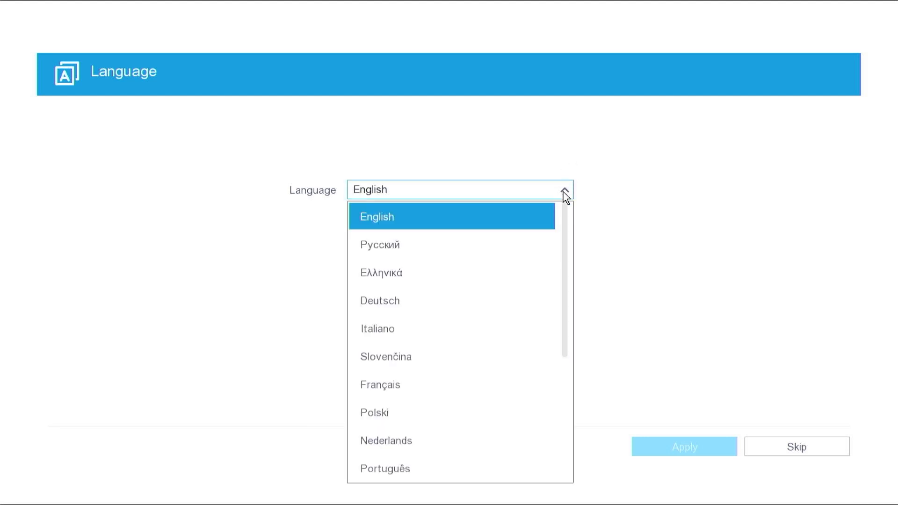
pyautogui.moveTo(519, 211)
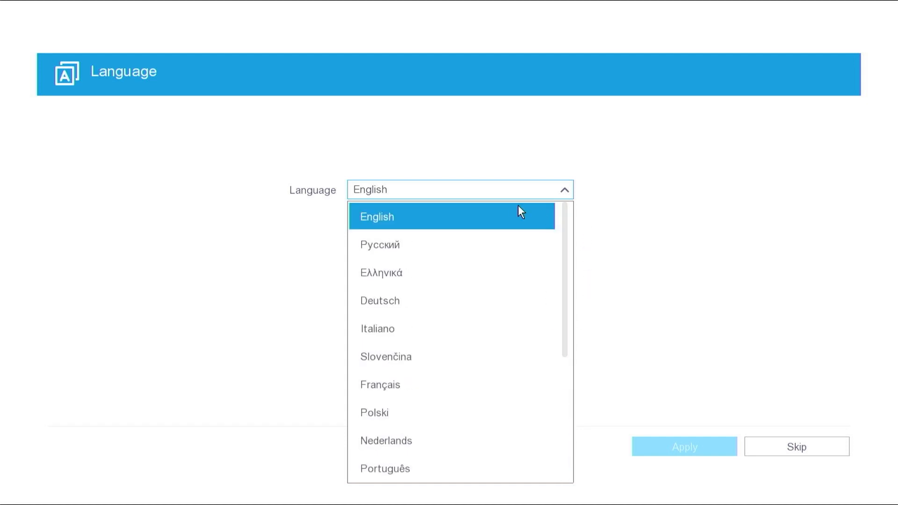
# - Keep English as the interface language
pyautogui.click(377, 217)
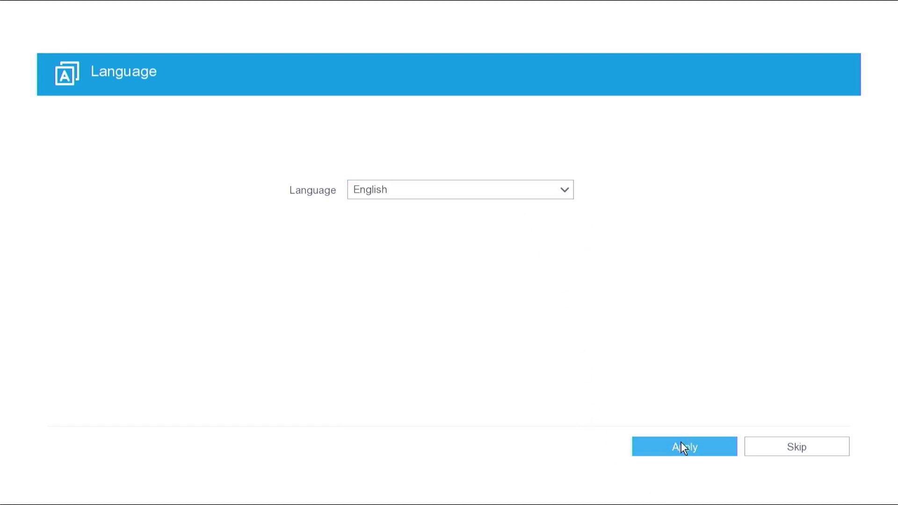
# - Enter and confirm a strong admin password, keep 'Use the Device Password', and activate the recorder
pyautogui.click(684, 447)
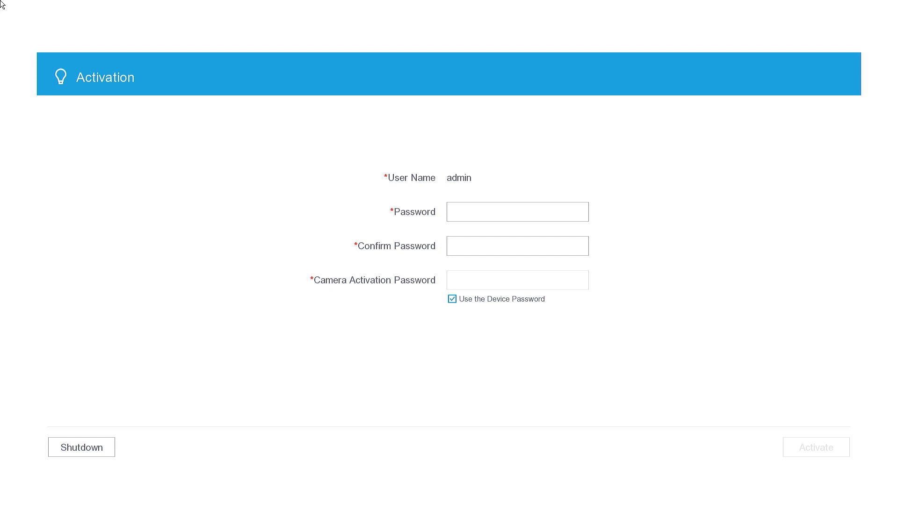
pyautogui.click(517, 212)
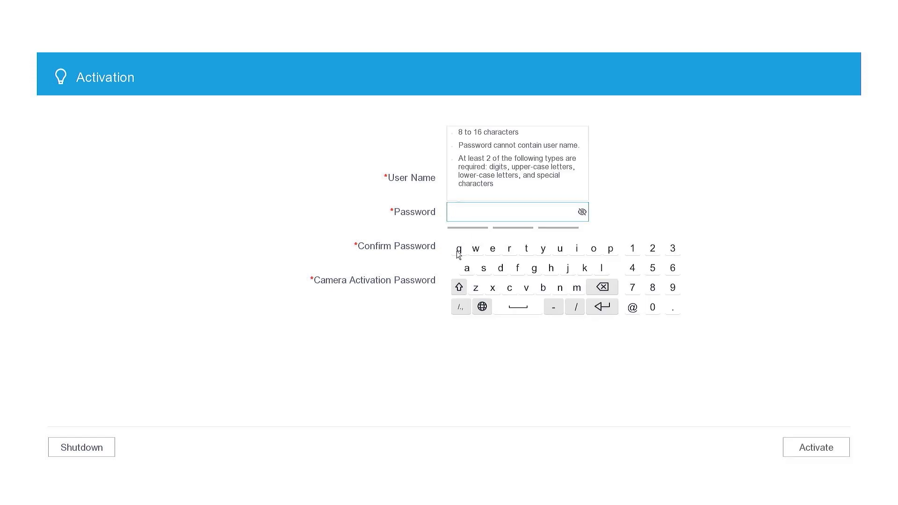
pyautogui.click(476, 248)
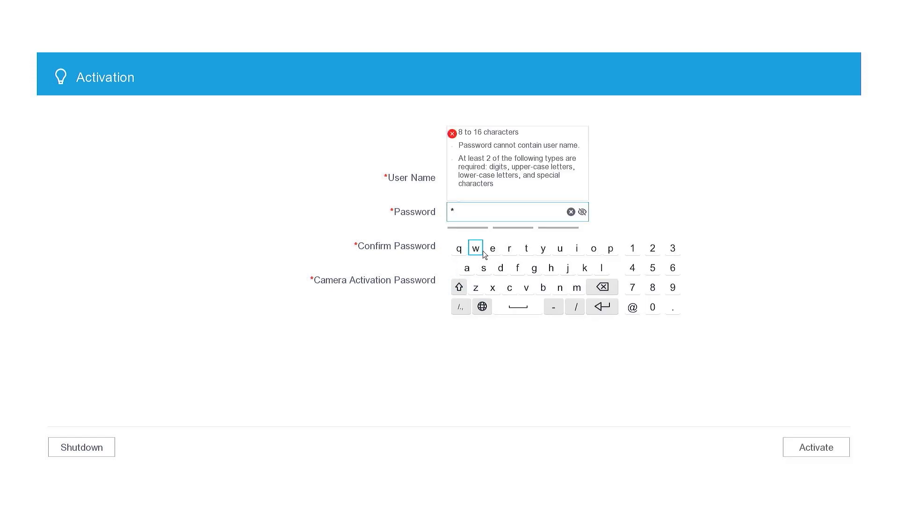
pyautogui.click(543, 248)
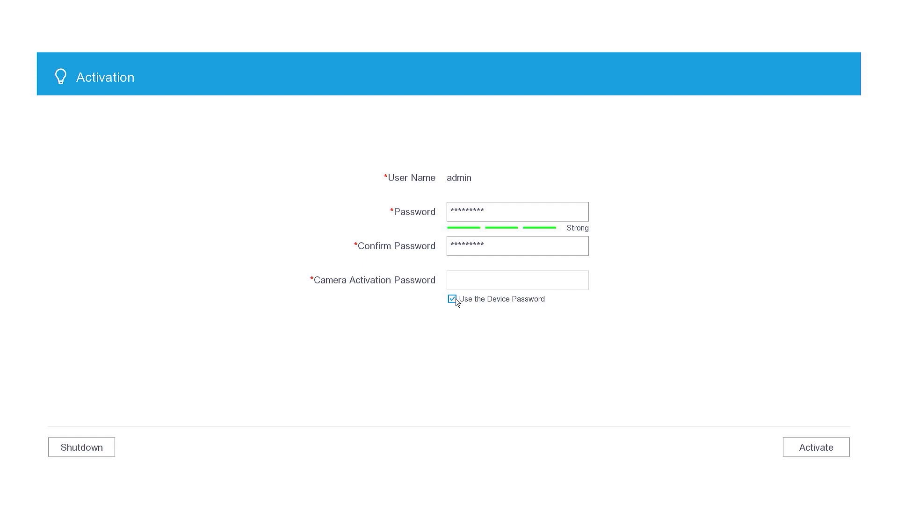
pyautogui.moveTo(419, 291)
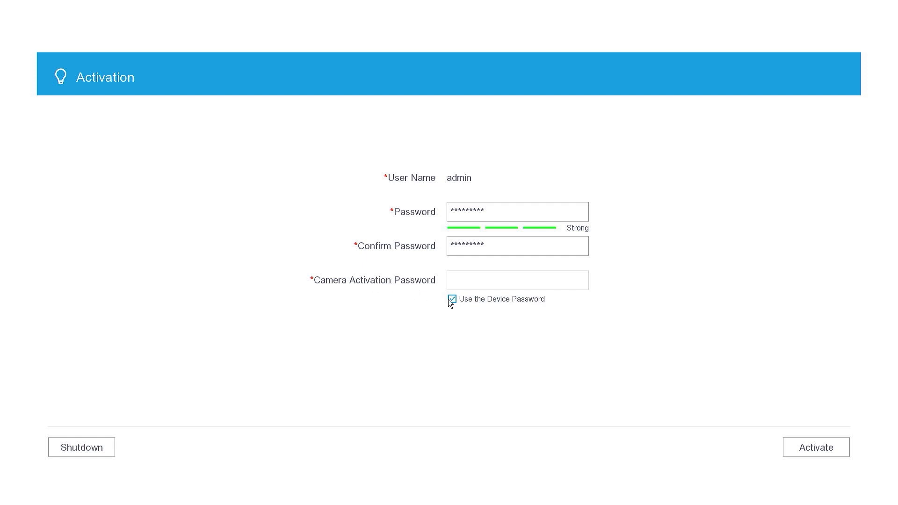
pyautogui.moveTo(704, 436)
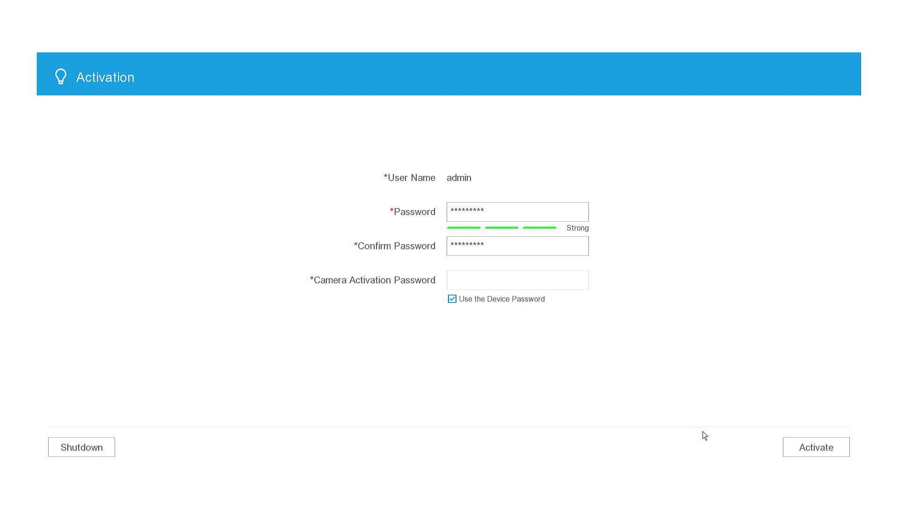
pyautogui.moveTo(822, 450)
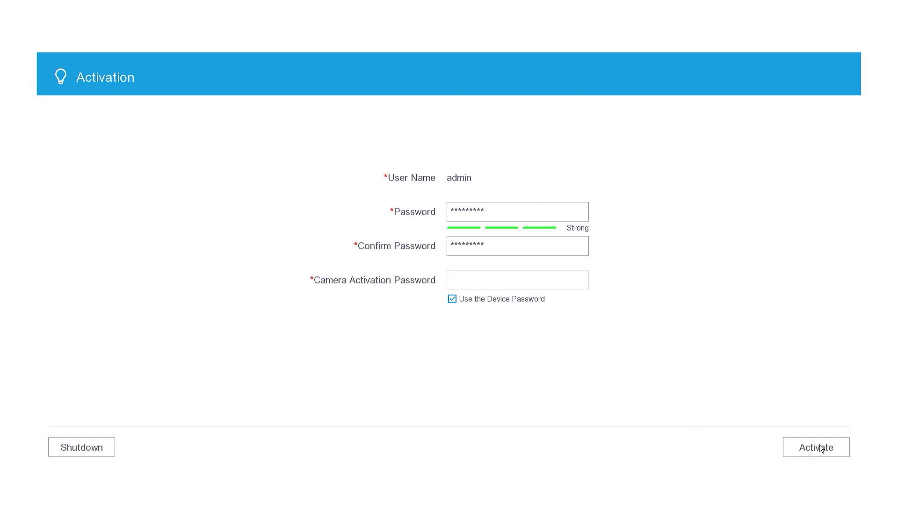
pyautogui.click(815, 447)
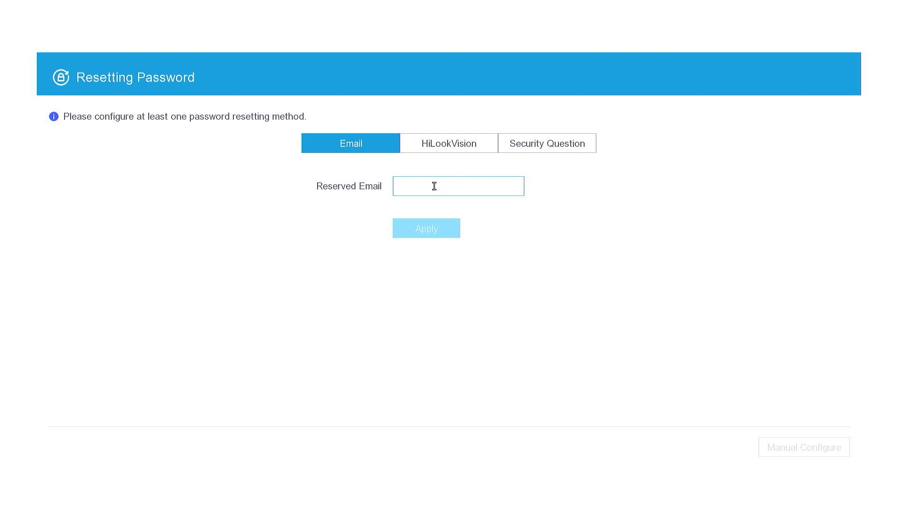
# - Save the reserved email as a password-reset method and move to HiLookVision settings
pyautogui.write('achm')
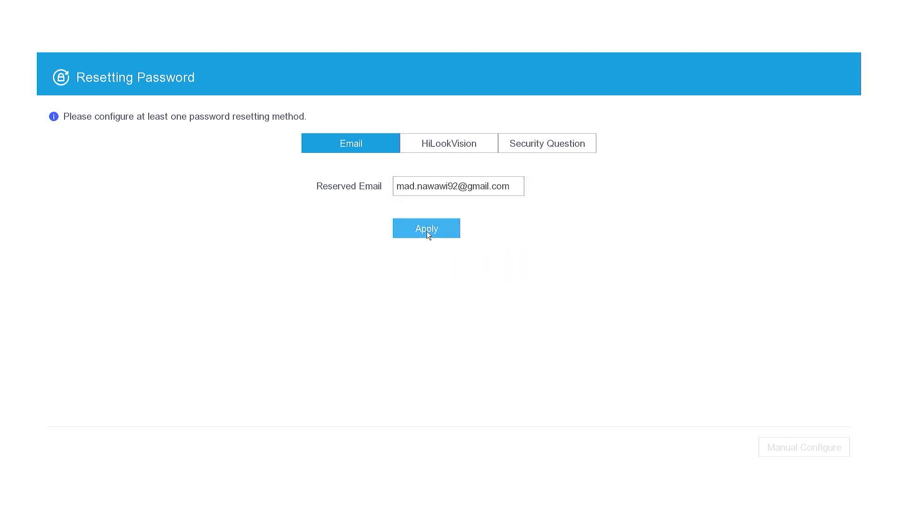
pyautogui.click(426, 228)
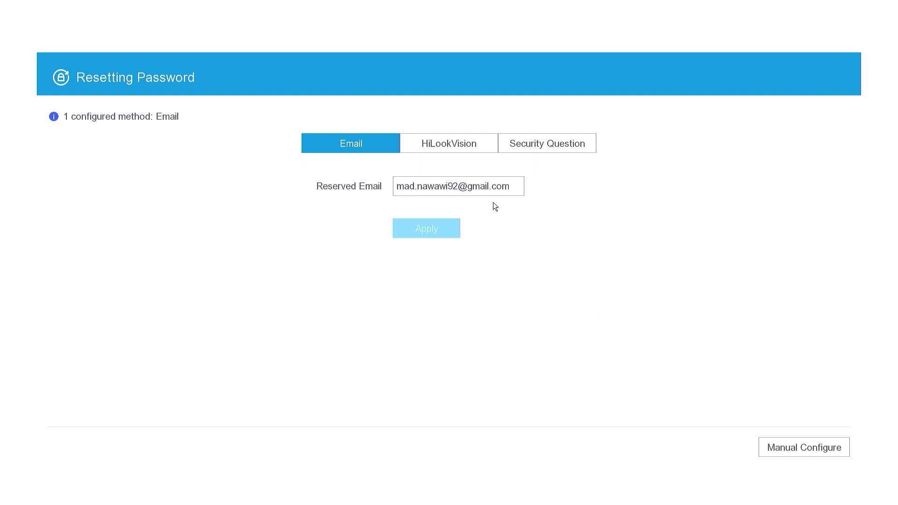
pyautogui.click(449, 143)
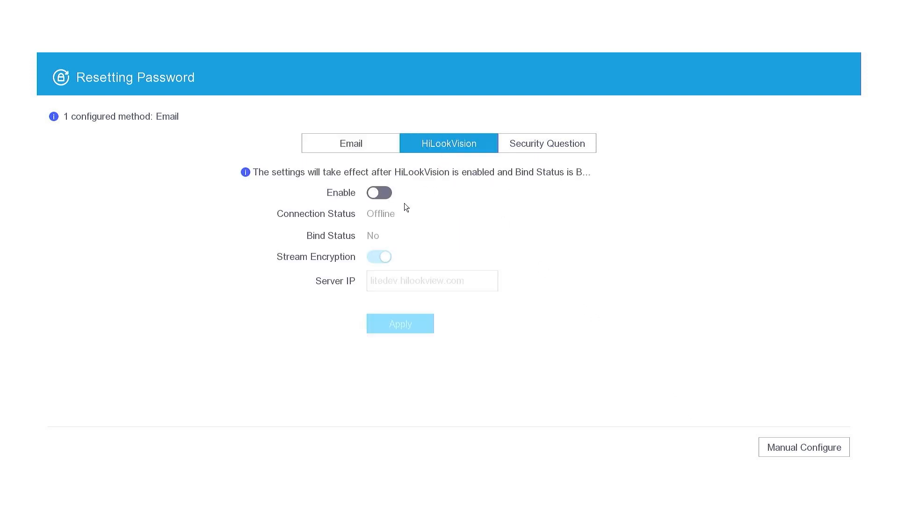
# - Enable HiLookVision, accept its service terms, apply, and move to the security questions
pyautogui.click(380, 192)
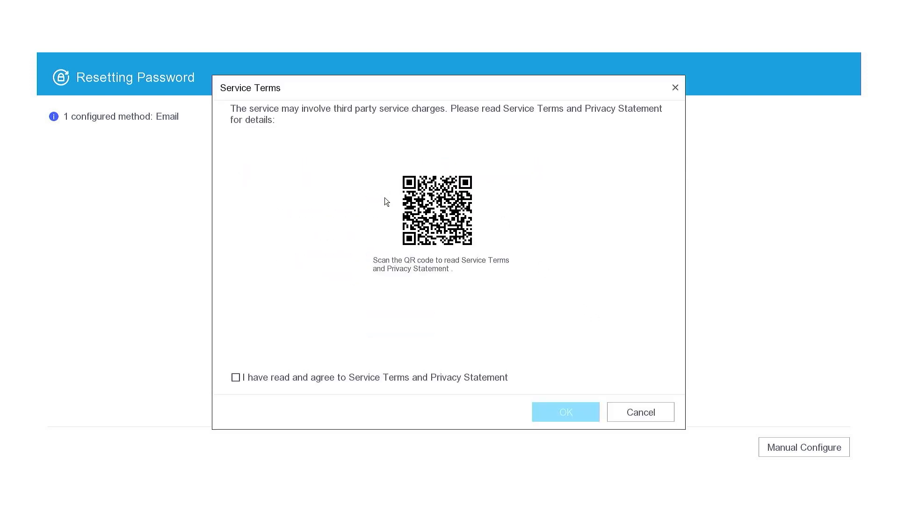
pyautogui.moveTo(237, 378)
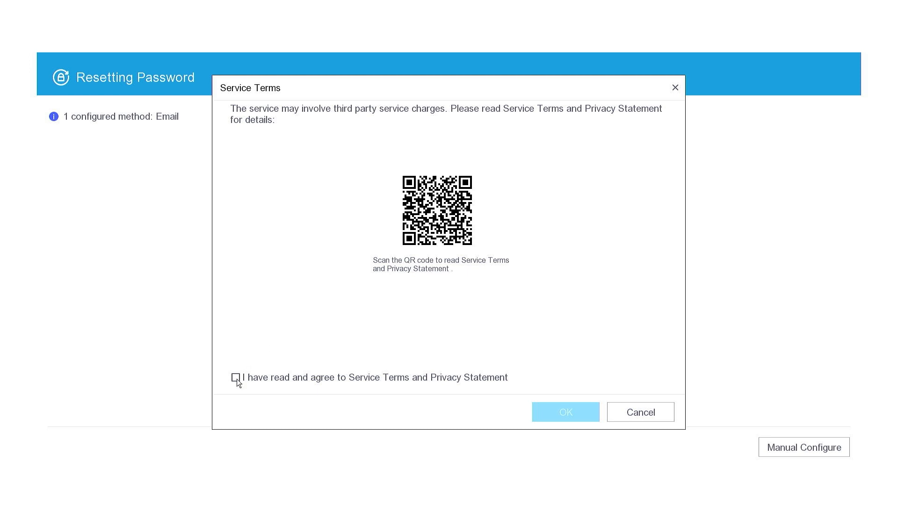
pyautogui.click(235, 377)
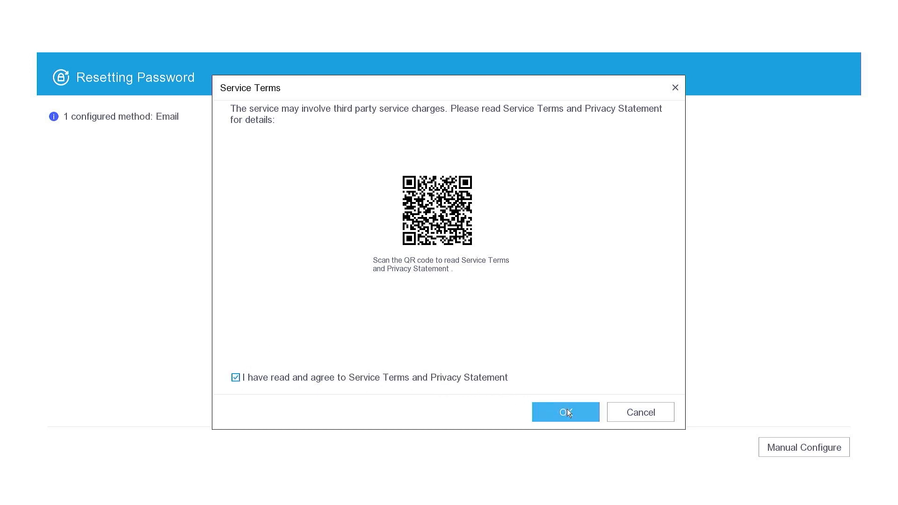
pyautogui.click(564, 412)
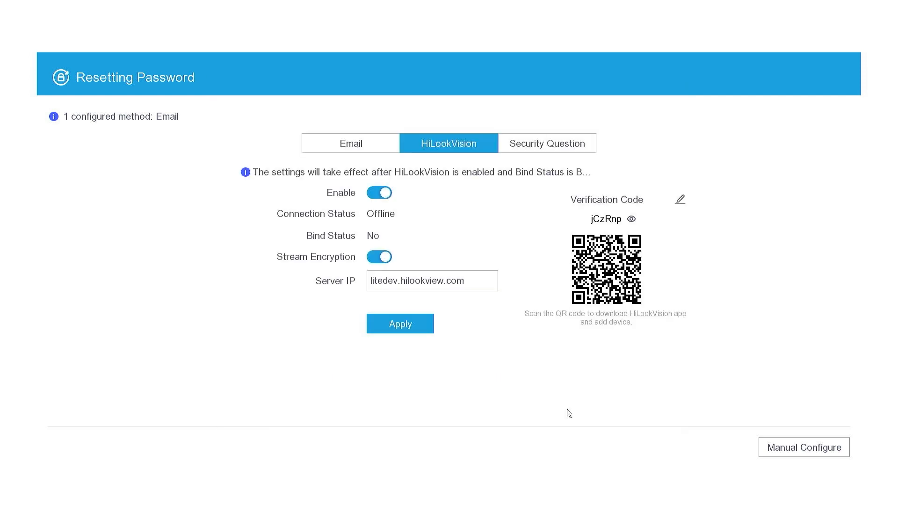
pyautogui.click(400, 324)
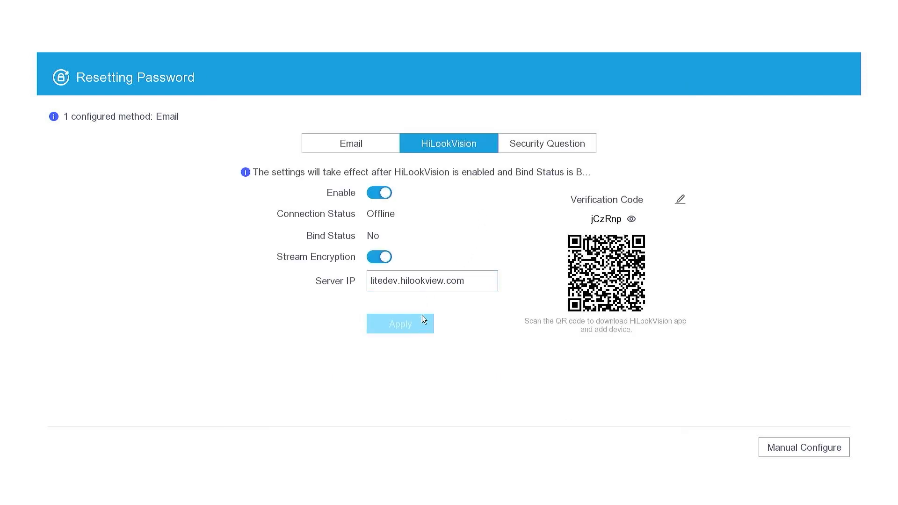
pyautogui.click(546, 144)
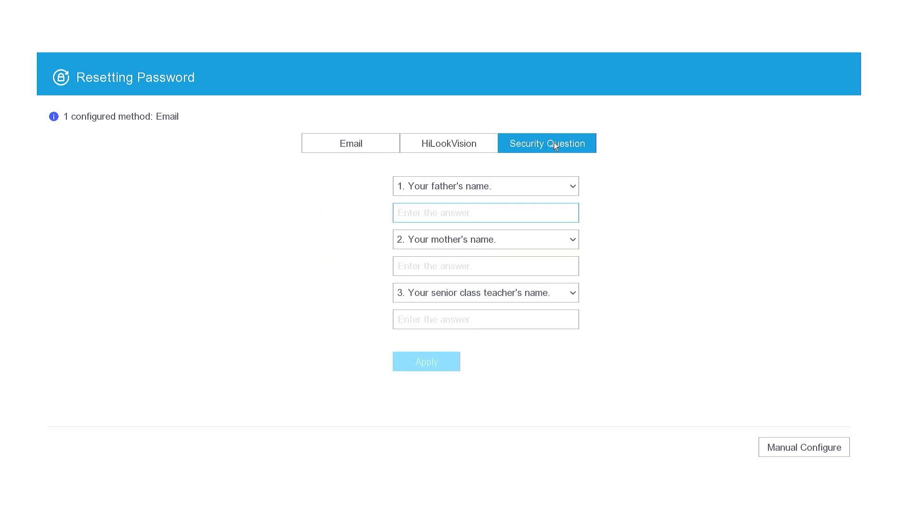
# - Answer the three security questions and apply them as a second reset method
pyautogui.write('b')
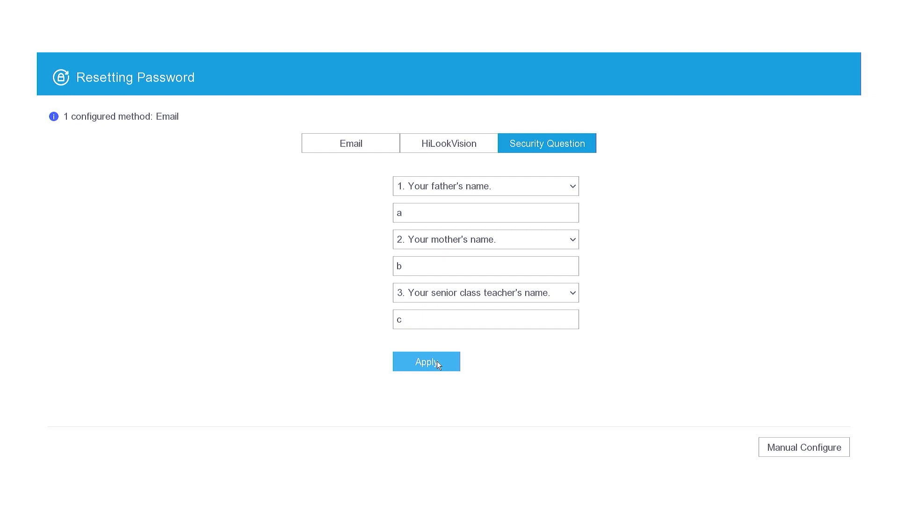
pyautogui.click(427, 361)
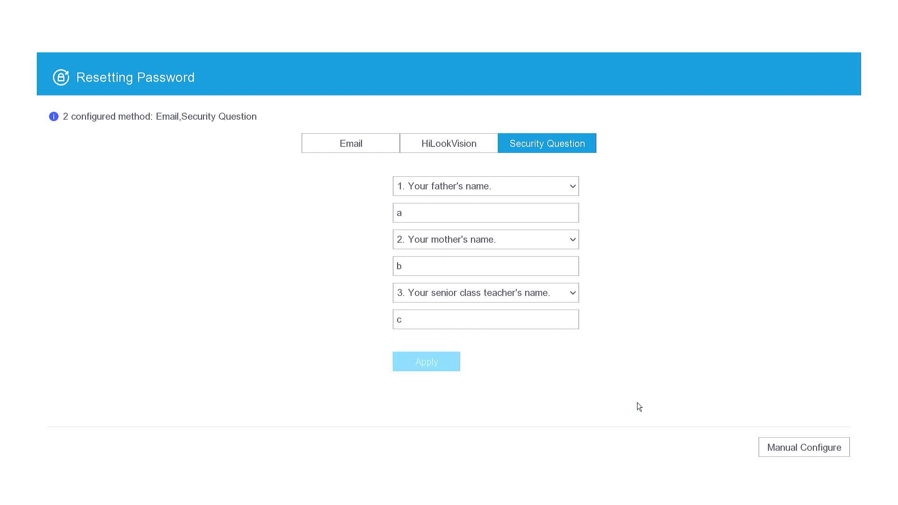
pyautogui.click(426, 361)
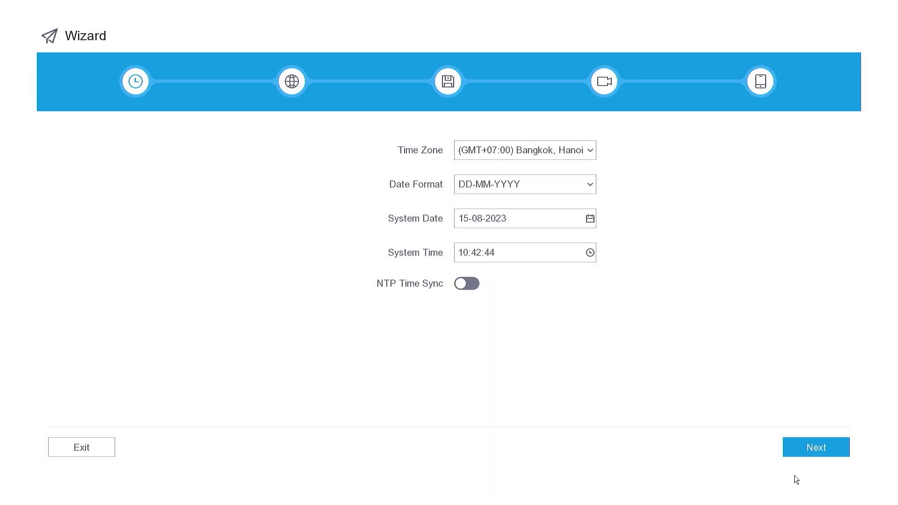
# - Accept the Bangkok time zone and current date/time and continue to network settings
pyautogui.click(816, 447)
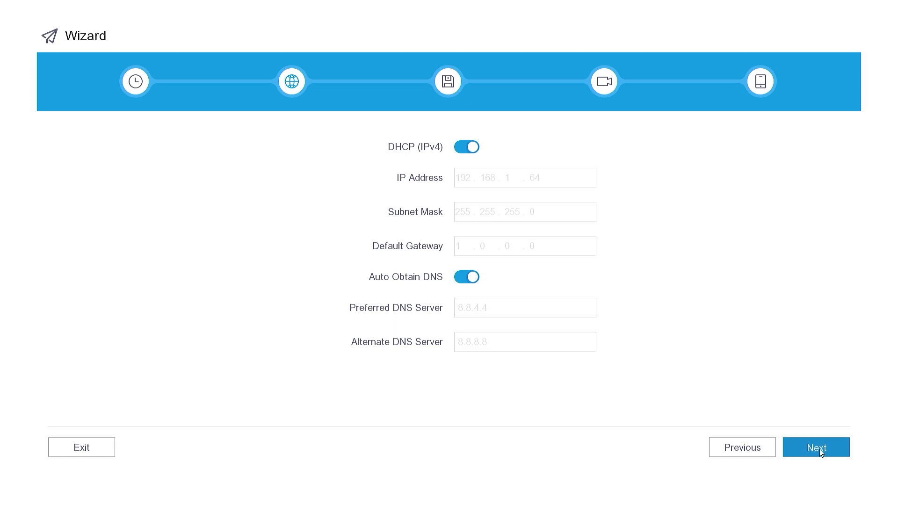
# - Accept DHCP network settings, initialize HDD 1 (465.77GB, 455GB free), and continue to camera setup
pyautogui.click(816, 447)
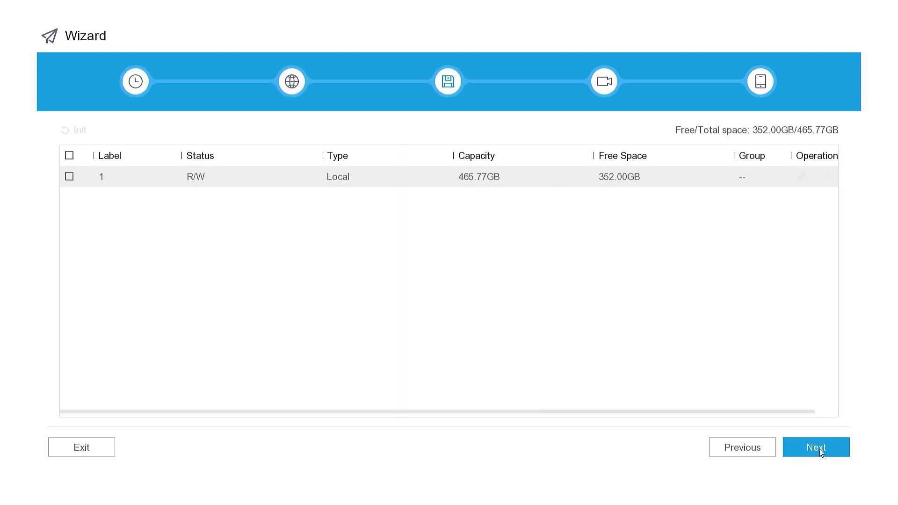
pyautogui.click(69, 176)
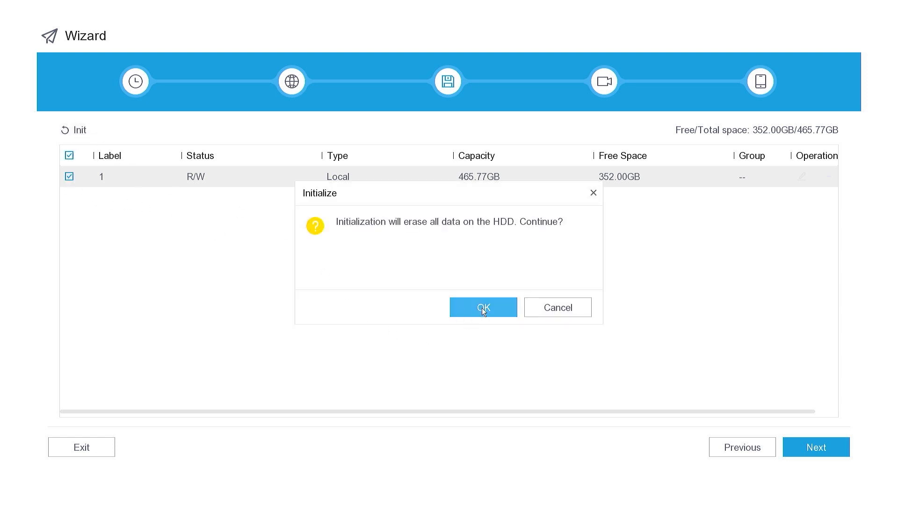
pyautogui.click(483, 307)
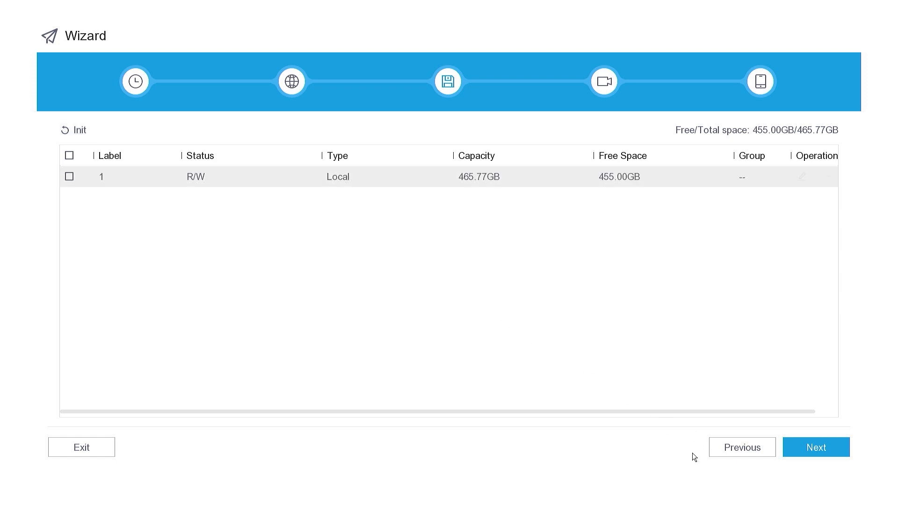
pyautogui.click(816, 447)
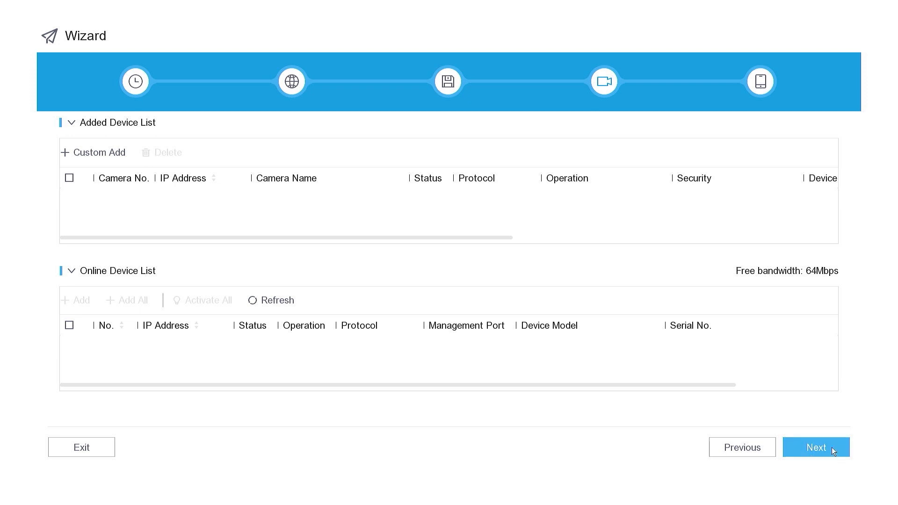
# - Skip adding cameras and finish the wizard into the four-channel live view
pyautogui.click(816, 447)
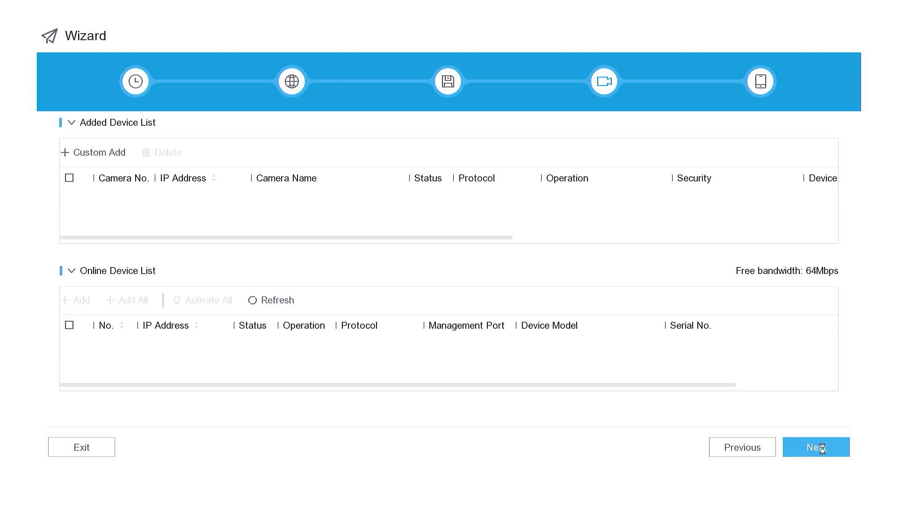
pyautogui.click(816, 447)
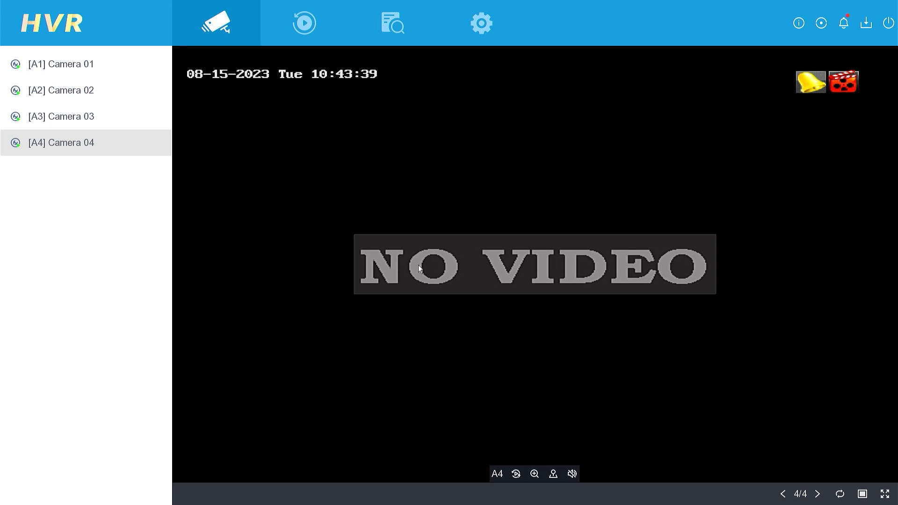
# - View playback, return to live view, then enter the general system configuration page
pyautogui.click(481, 22)
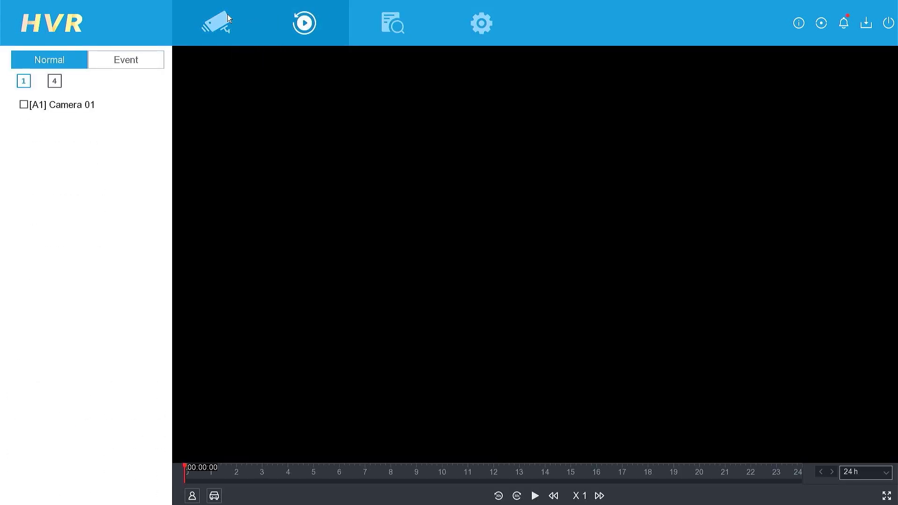
pyautogui.click(216, 22)
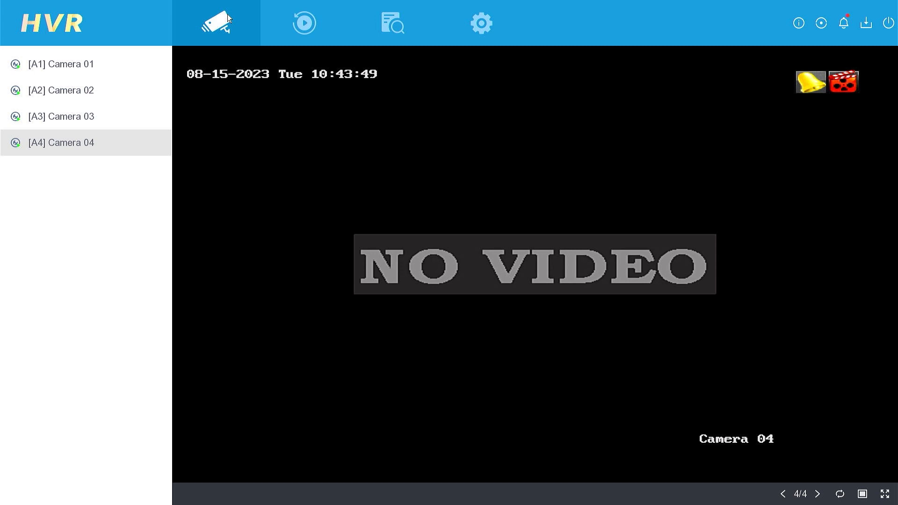
pyautogui.moveTo(435, 64)
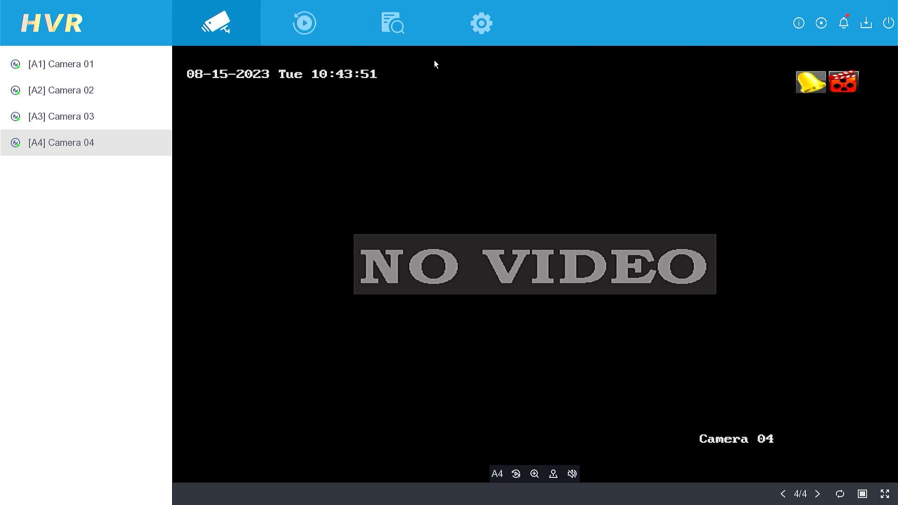
pyautogui.click(480, 23)
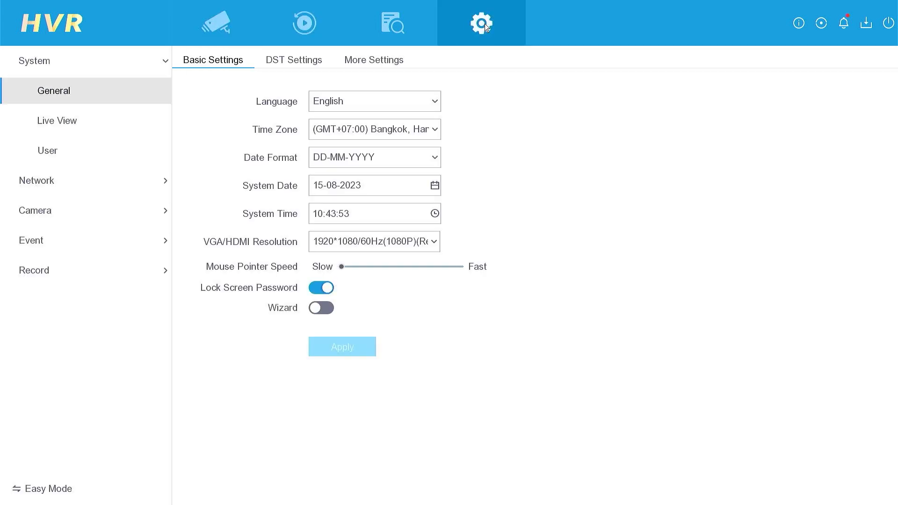